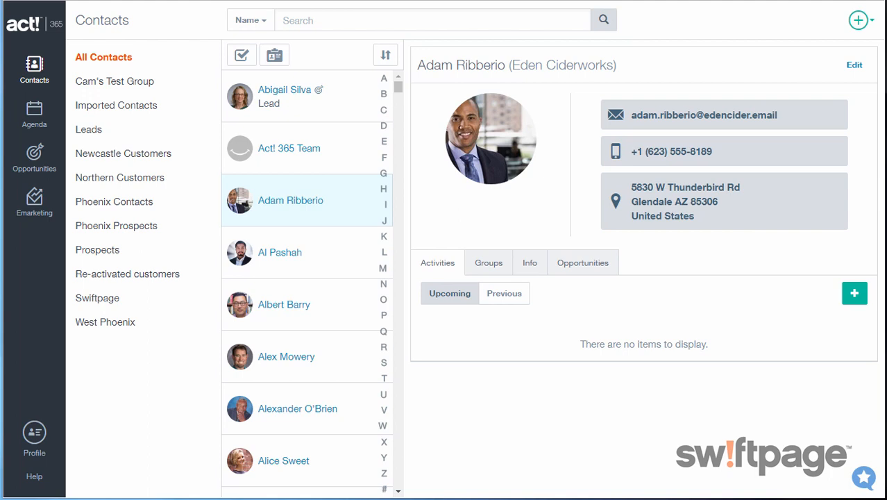
# Switch to the Agenda listing Send Catalog, monthly reviews and the to-do list
pyautogui.click(34, 114)
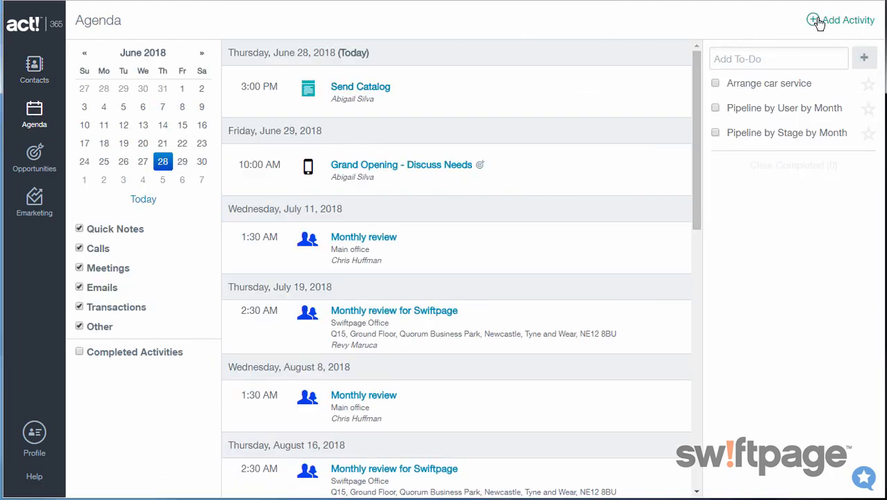
pyautogui.click(841, 19)
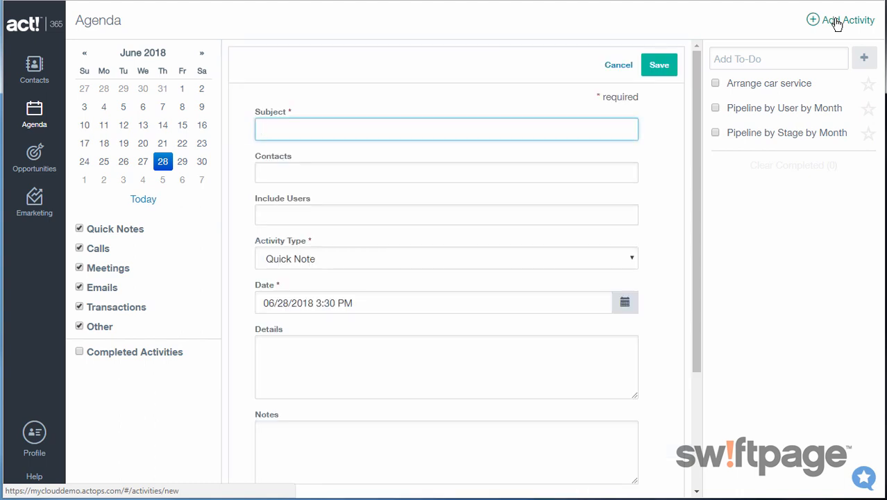
pyautogui.click(446, 129)
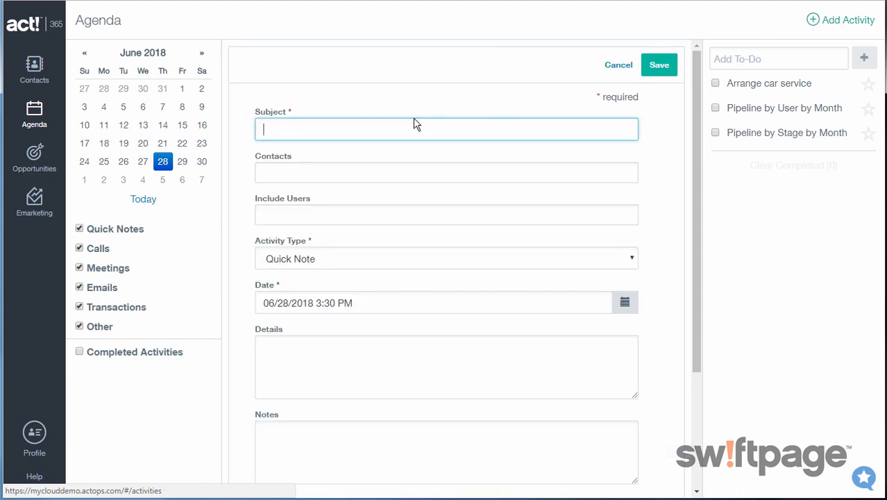
pyautogui.write('September Conference Planning')
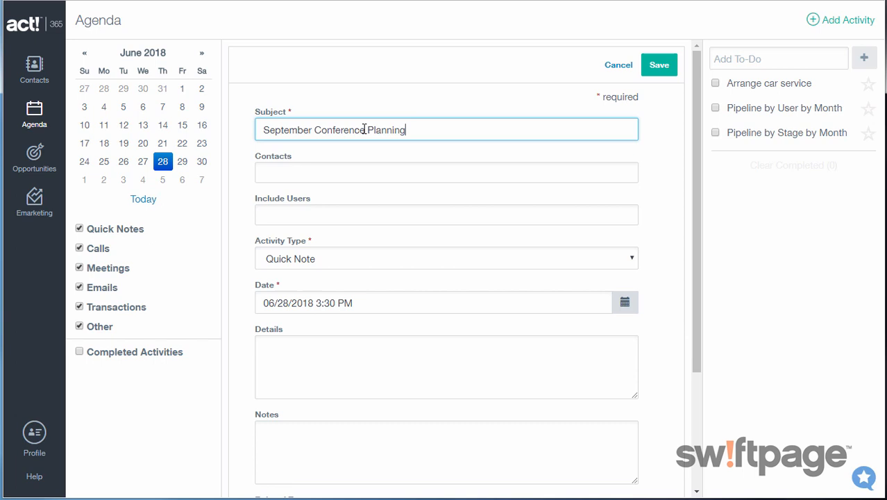
pyautogui.click(446, 173)
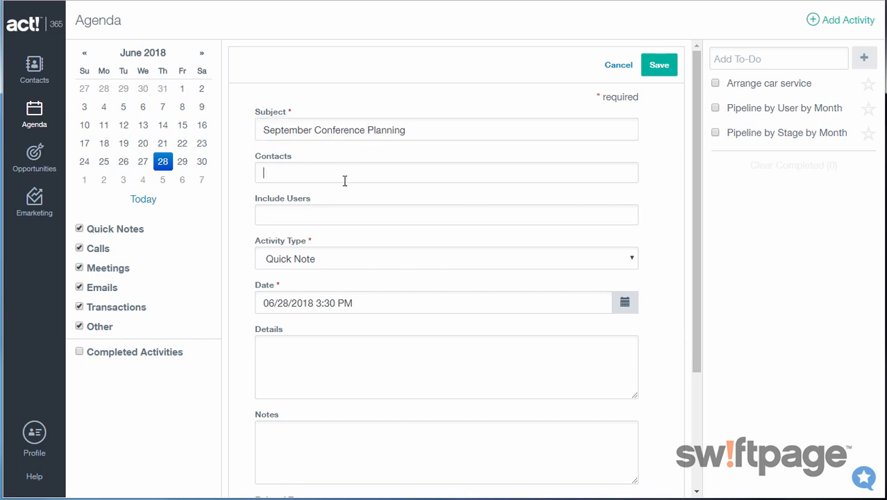
pyautogui.write('abiga')
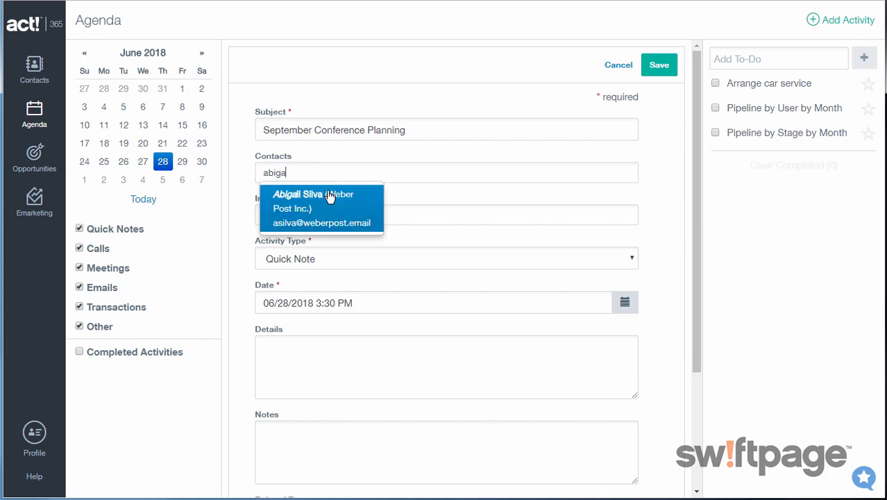
pyautogui.click(314, 194)
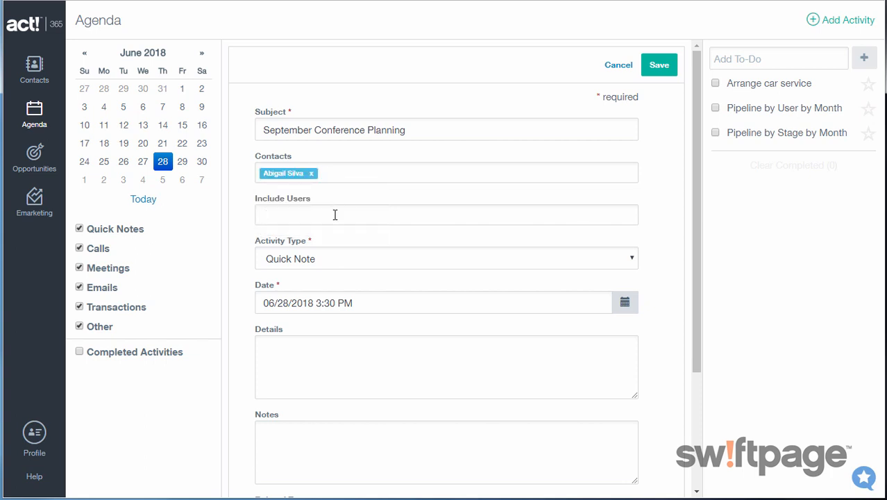
pyautogui.click(447, 258)
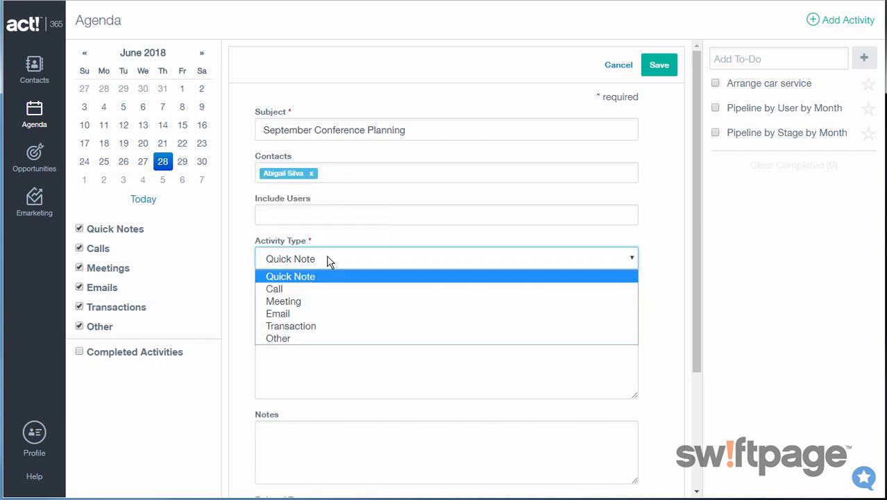
pyautogui.moveTo(319, 302)
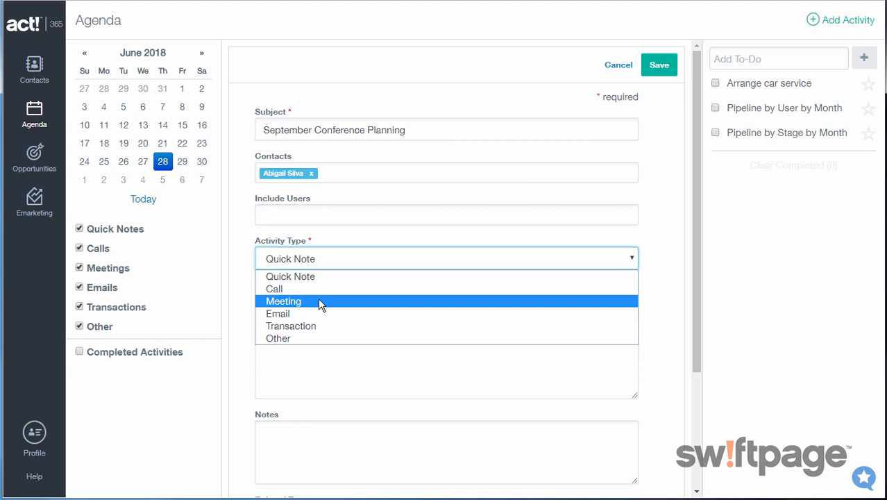
# Make the activity a Meeting on July 3, 2018, from 3:00 to 4:00 PM
pyautogui.click(284, 300)
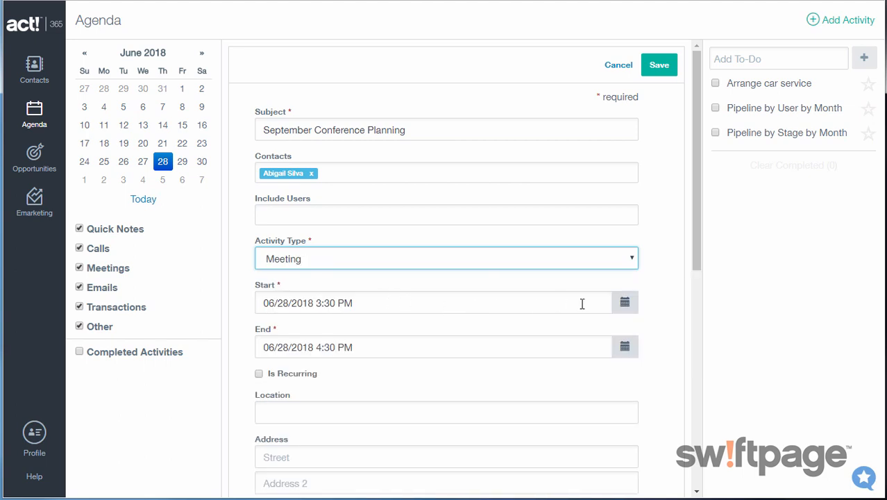
pyautogui.click(624, 302)
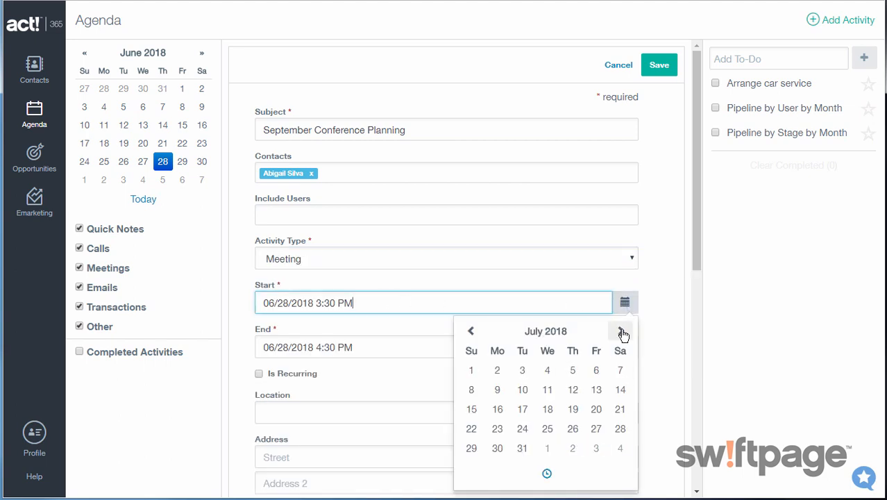
pyautogui.click(522, 370)
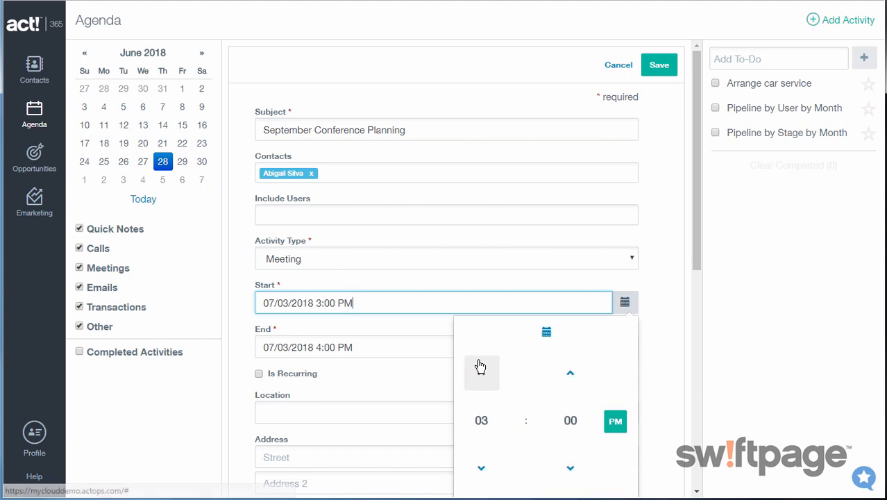
pyautogui.click(444, 382)
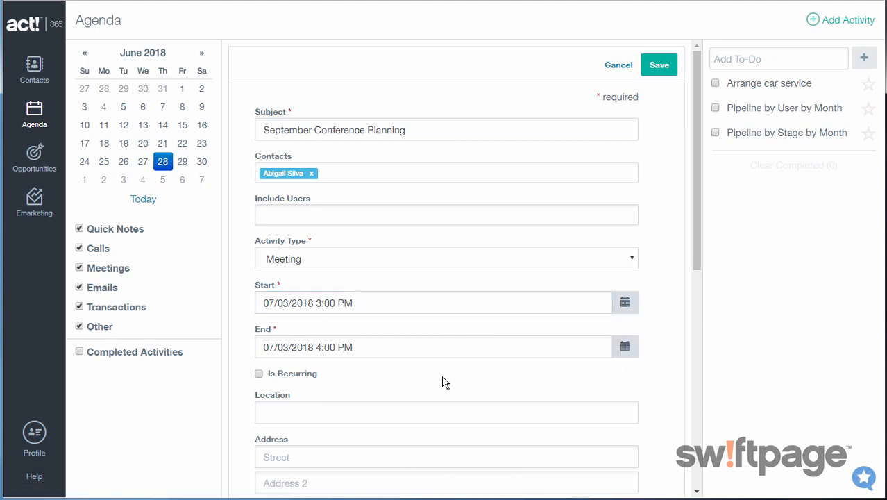
# Set the meeting to recur weekly on Tuesdays, ending after 3 occurrences
pyautogui.scroll(-3)
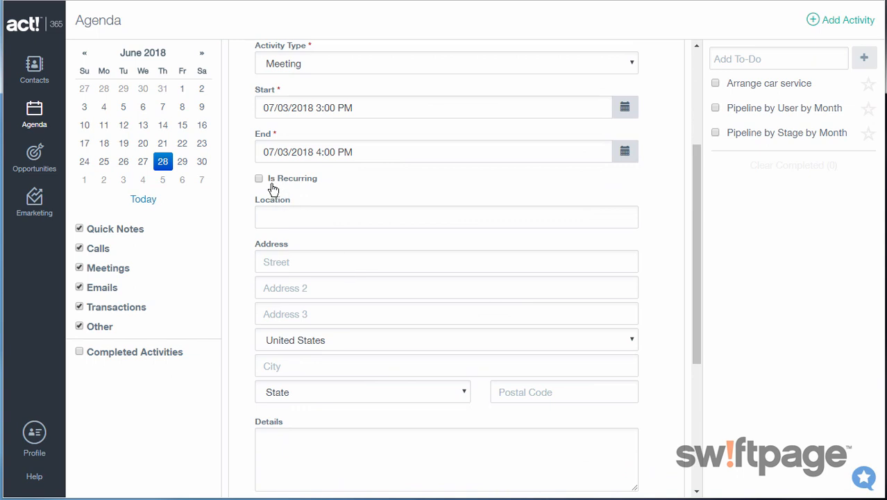
pyautogui.click(259, 179)
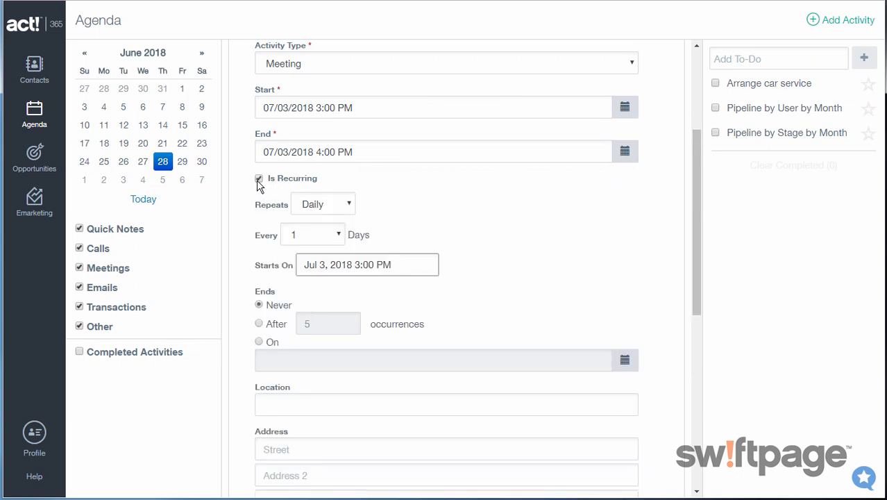
pyautogui.click(322, 204)
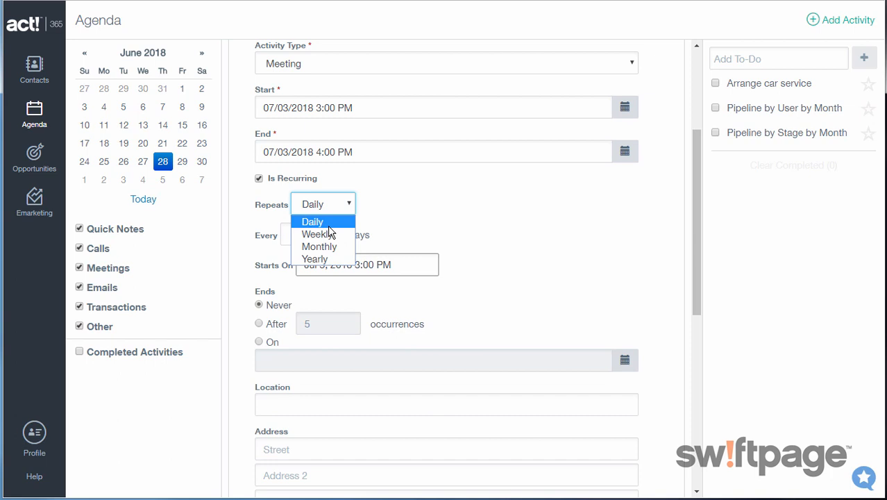
pyautogui.click(319, 234)
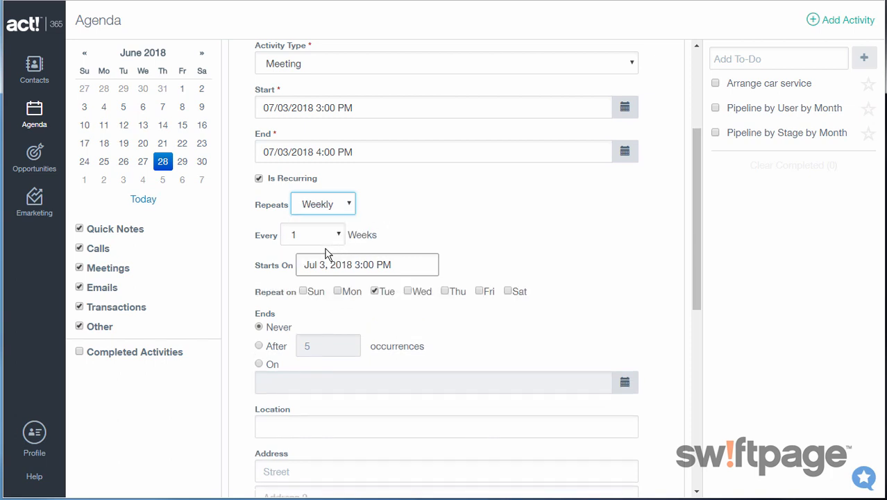
pyautogui.click(259, 345)
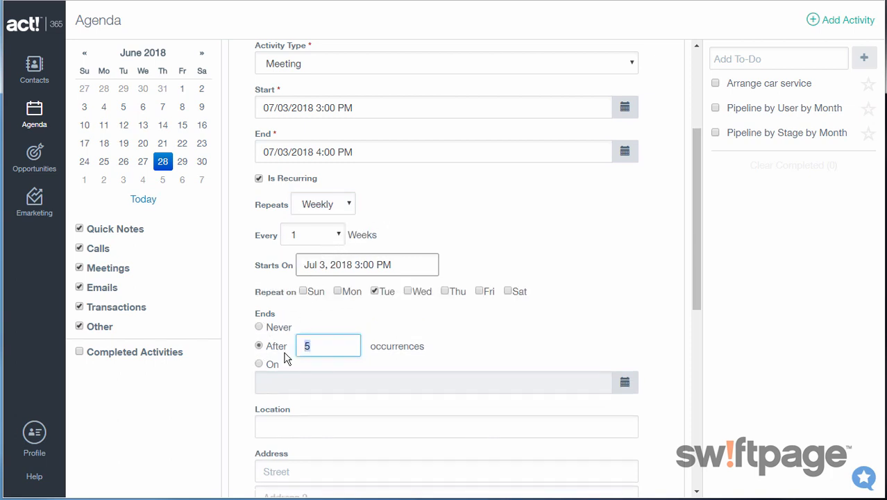
pyautogui.write('3')
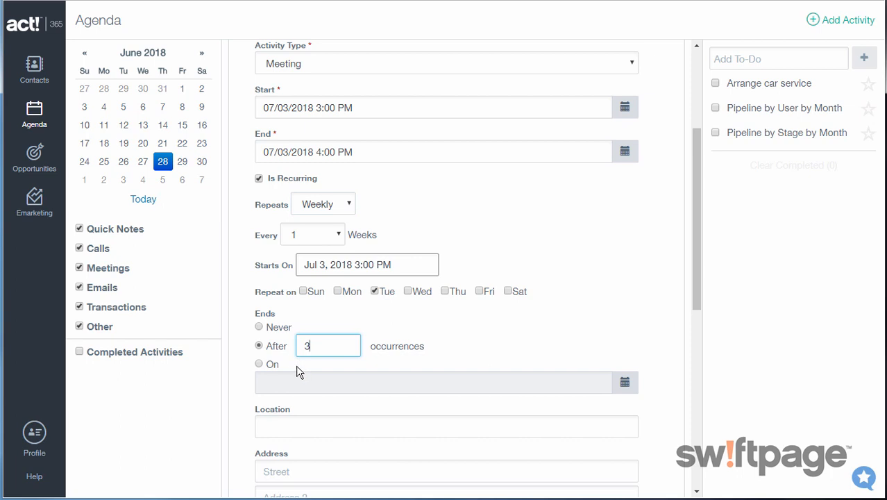
# Enter 'Conference Room' as the meeting's location
pyautogui.scroll(-3)
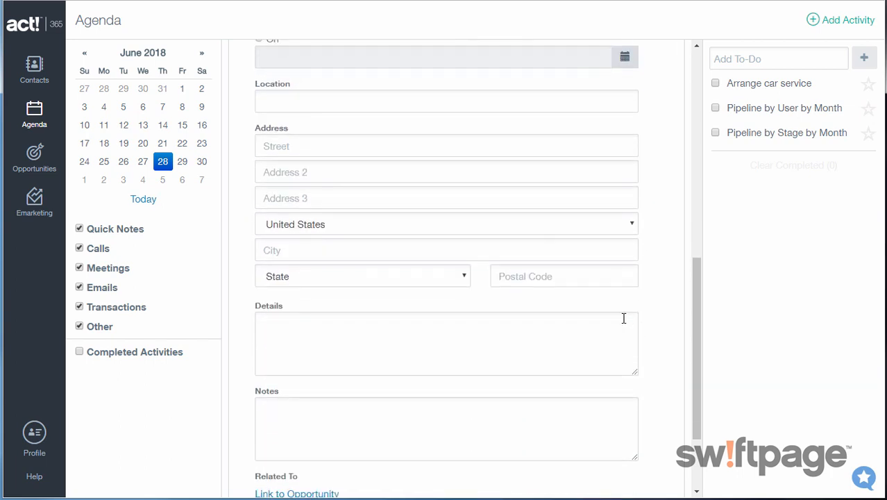
pyautogui.write('Conference Room')
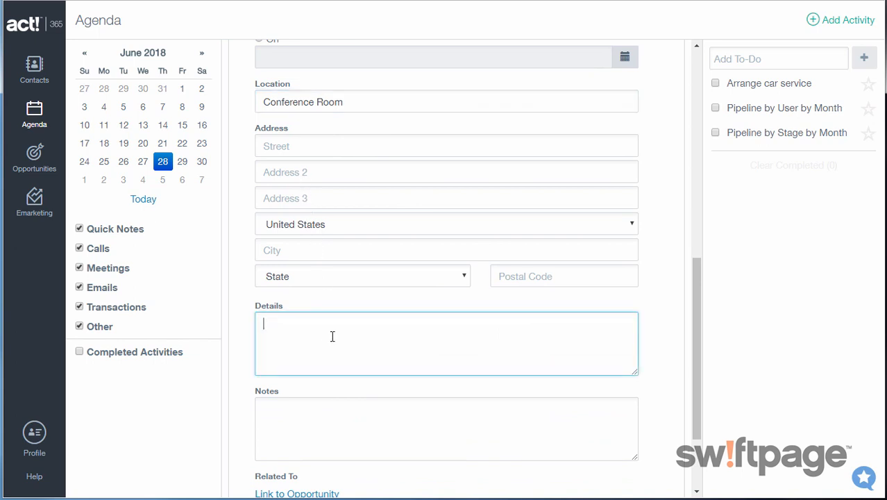
pyautogui.scroll(-3)
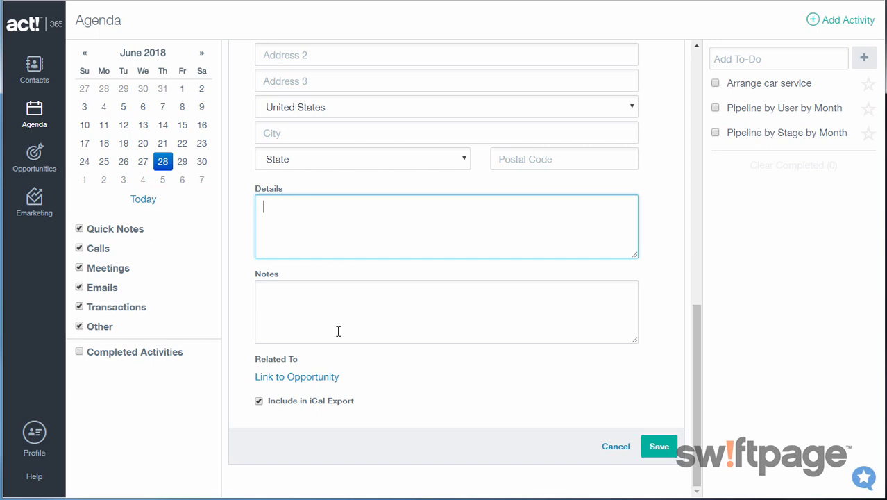
pyautogui.moveTo(610, 445)
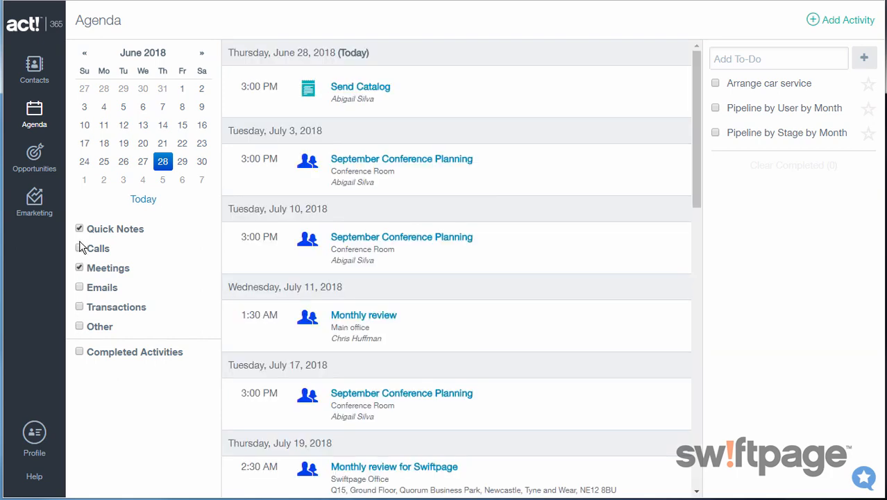
# Toggle the Quick Notes, Meetings and Transactions filters in the agenda's activity types
pyautogui.click(80, 228)
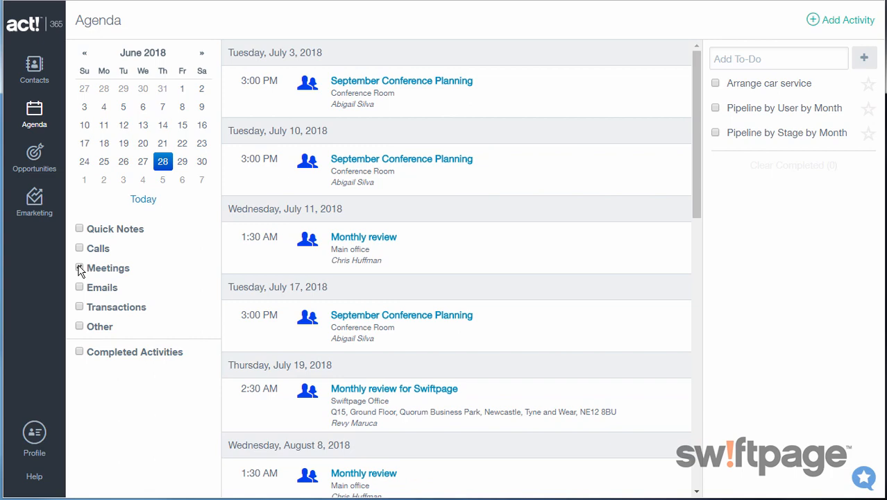
pyautogui.click(79, 248)
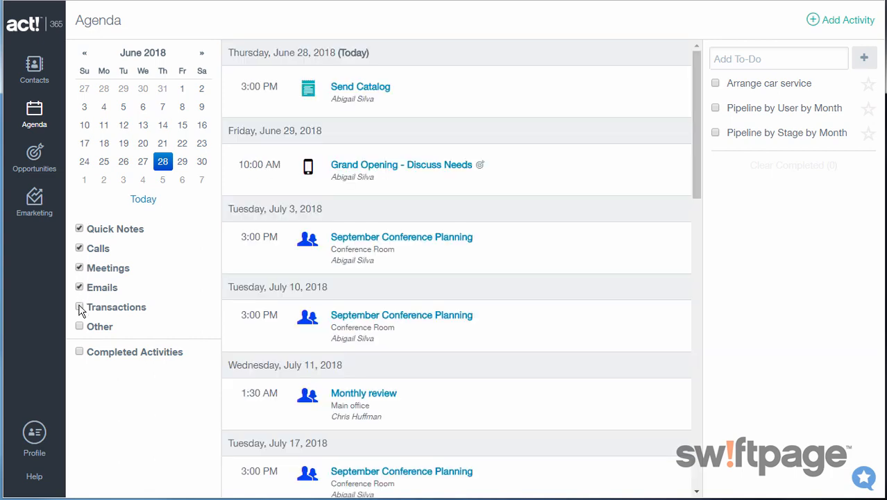
pyautogui.click(80, 306)
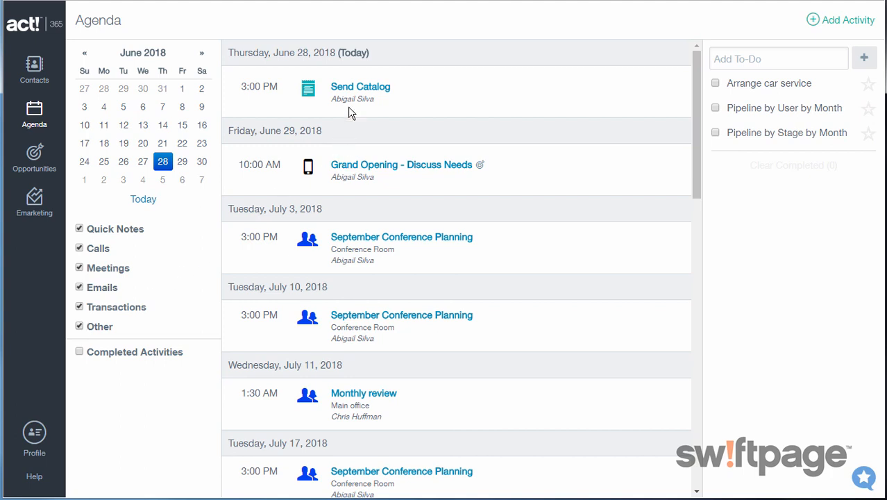
# Open the Send Catalog note's details and cancel a started follow-up
pyautogui.click(361, 86)
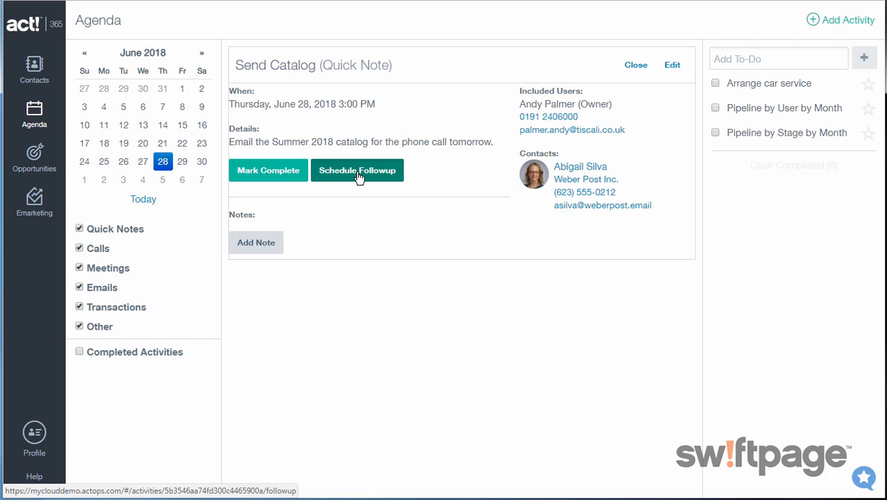
pyautogui.click(357, 170)
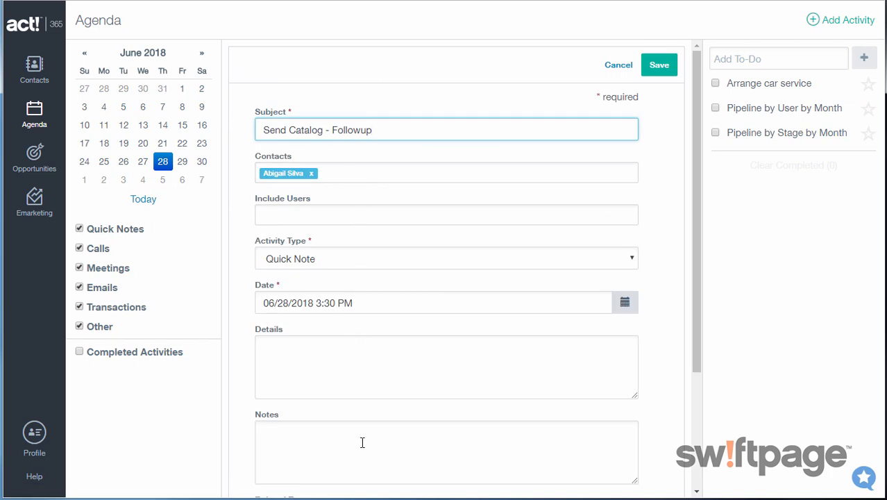
pyautogui.click(658, 65)
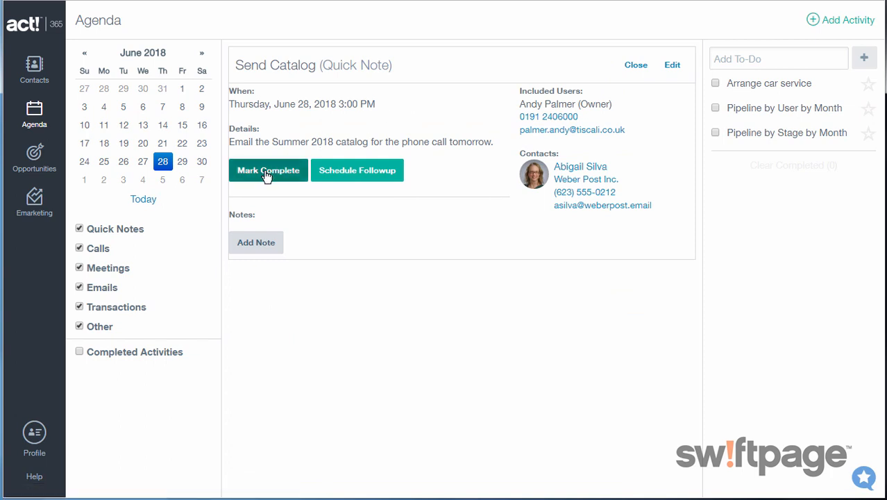
# Complete Send Catalog, show completed activities, and open Grand Opening - Discuss Needs
pyautogui.click(268, 170)
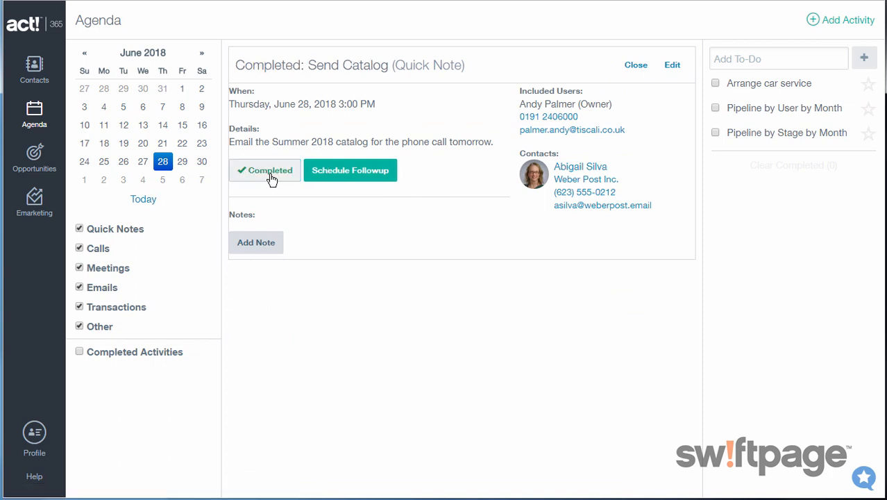
pyautogui.click(635, 65)
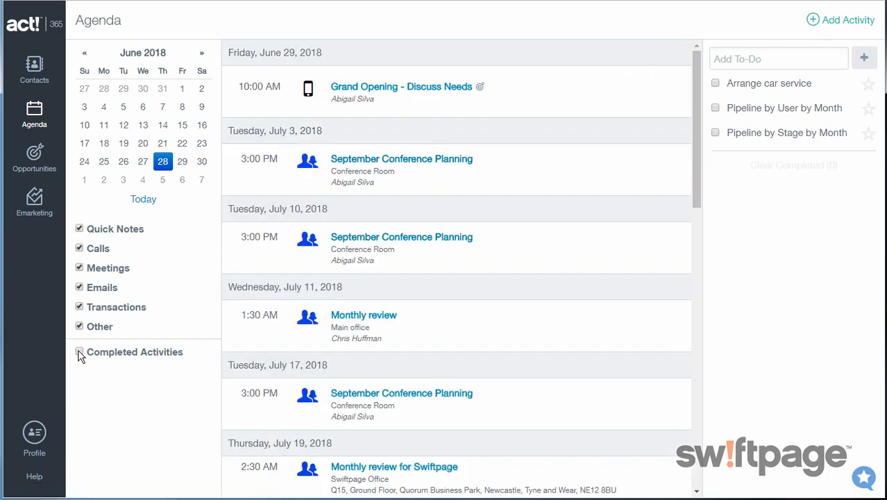
pyautogui.click(79, 351)
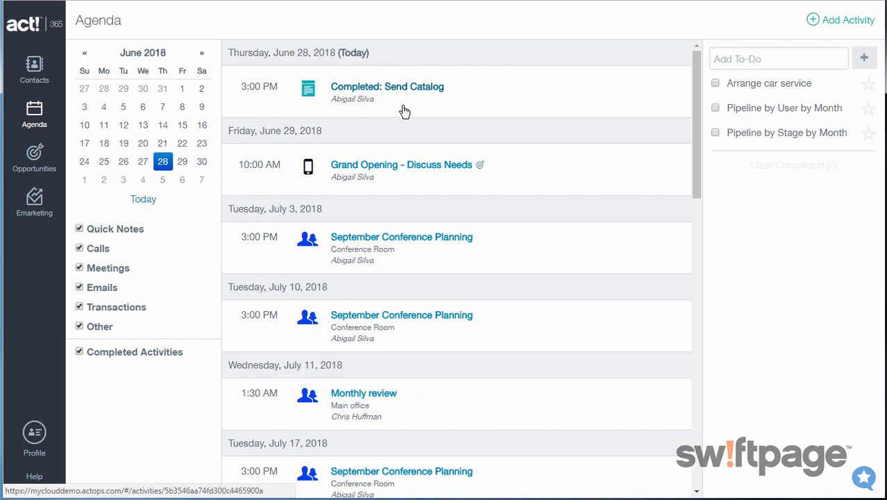
pyautogui.moveTo(380, 145)
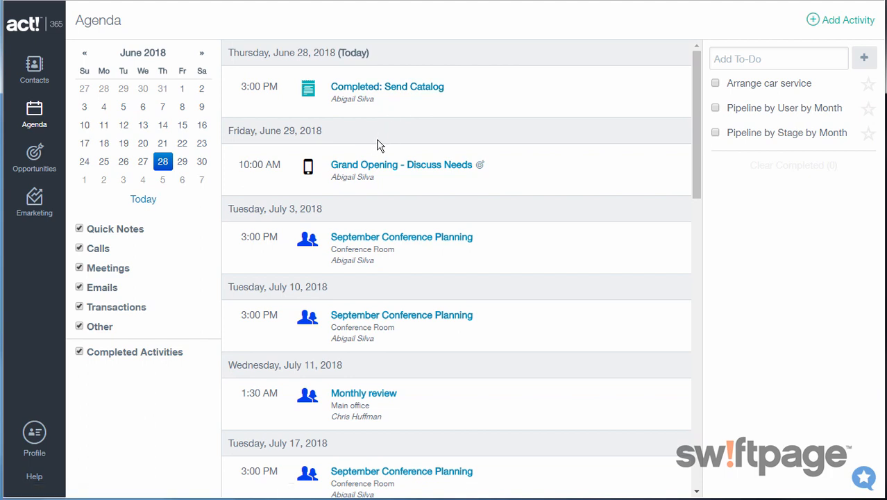
pyautogui.click(400, 164)
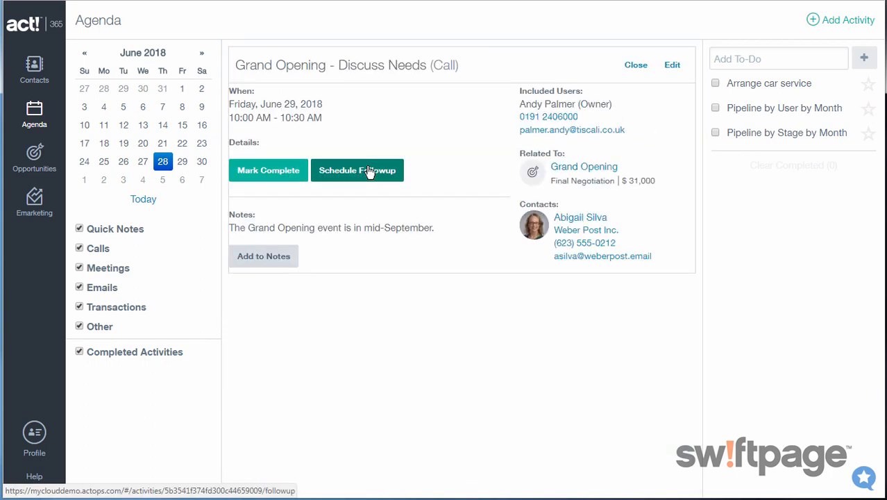
pyautogui.click(263, 255)
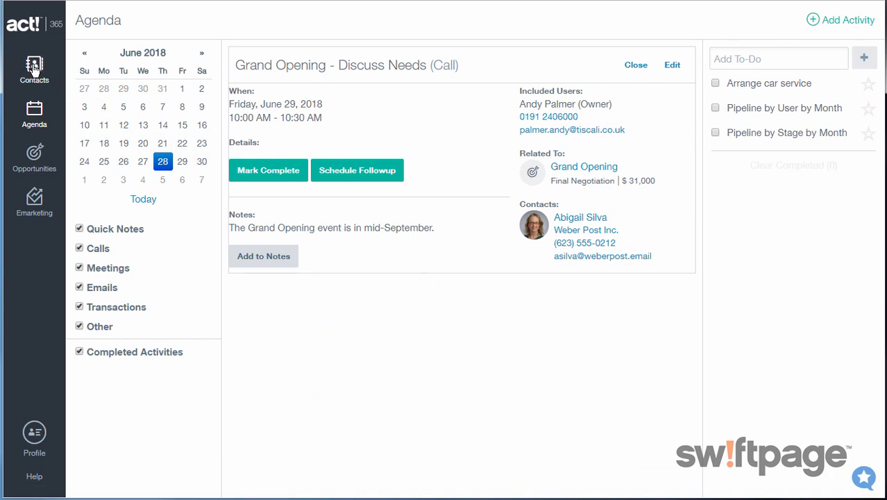
pyautogui.click(34, 69)
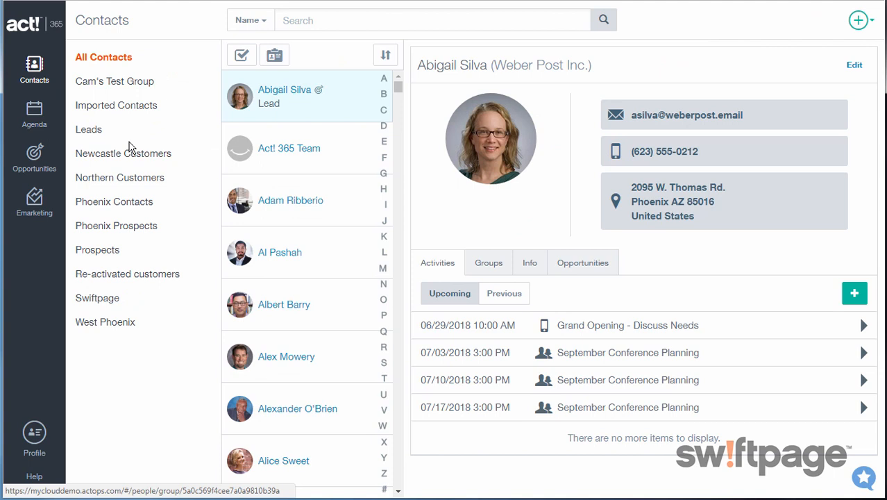
pyautogui.click(284, 460)
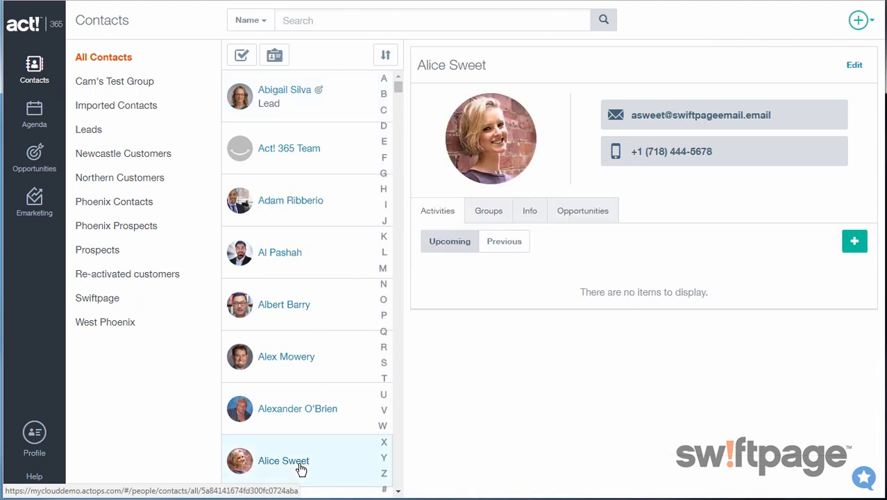
pyautogui.moveTo(854, 241)
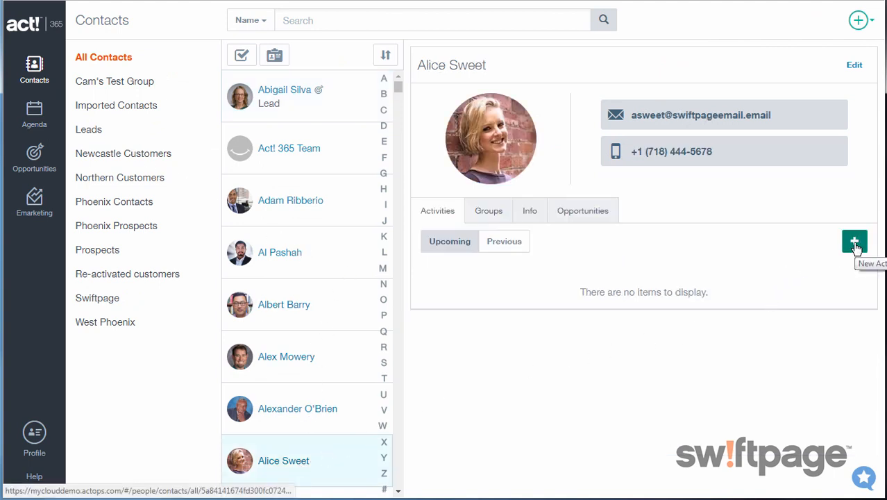
pyautogui.click(855, 241)
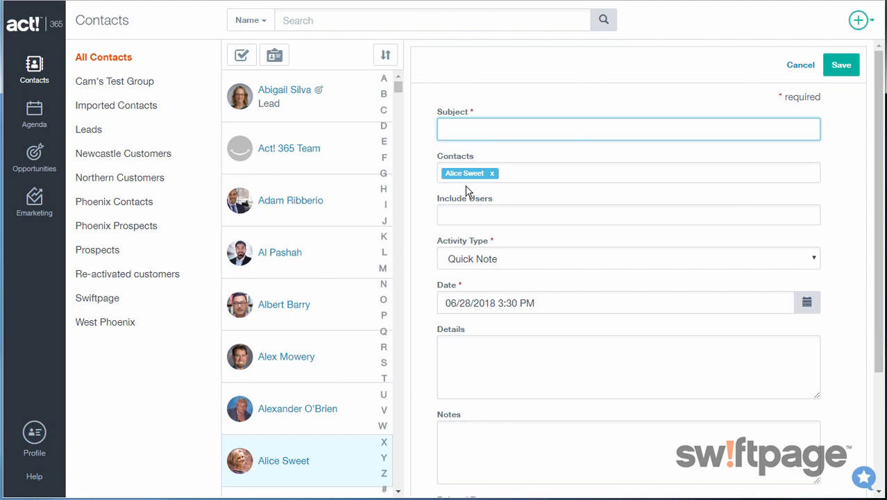
pyautogui.moveTo(745, 112)
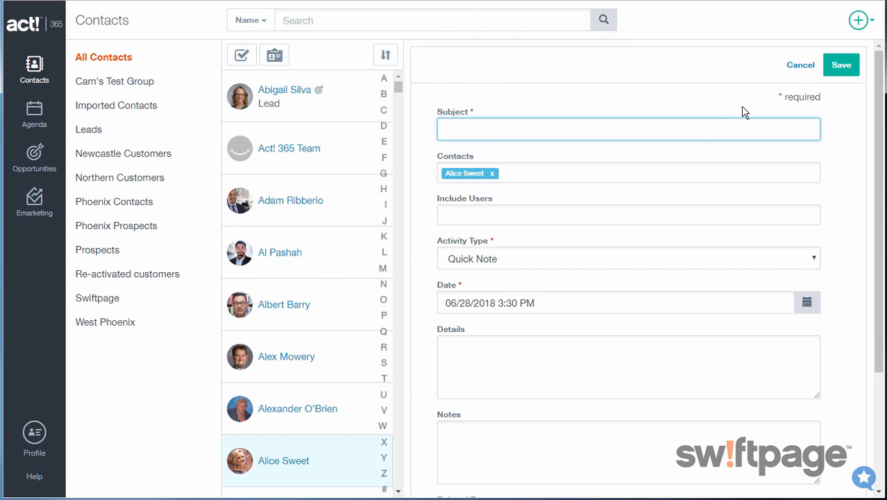
pyautogui.click(800, 64)
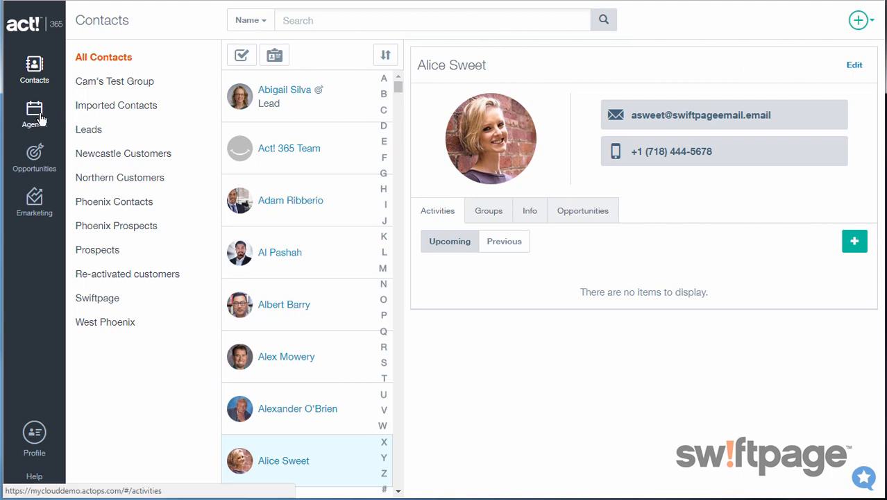
# On the Agenda, add to-do 'Prepare Status Meeting Agenda', check it, and clear completed
pyautogui.click(34, 114)
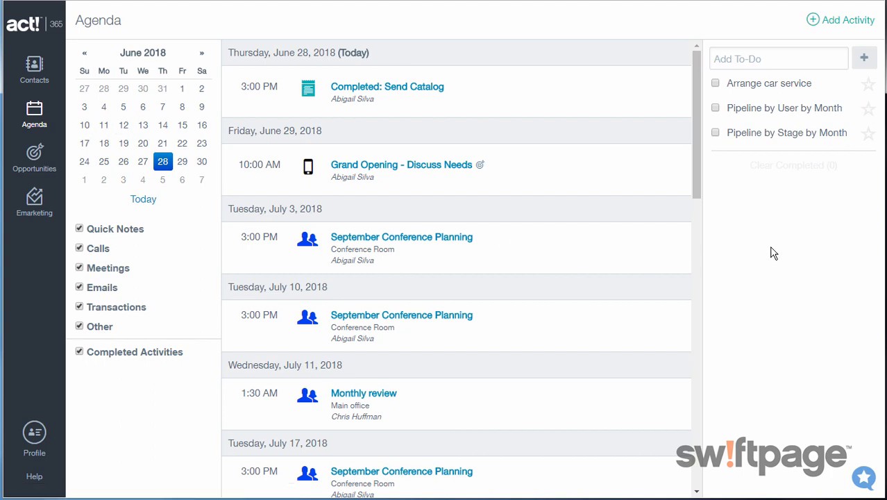
pyautogui.click(778, 59)
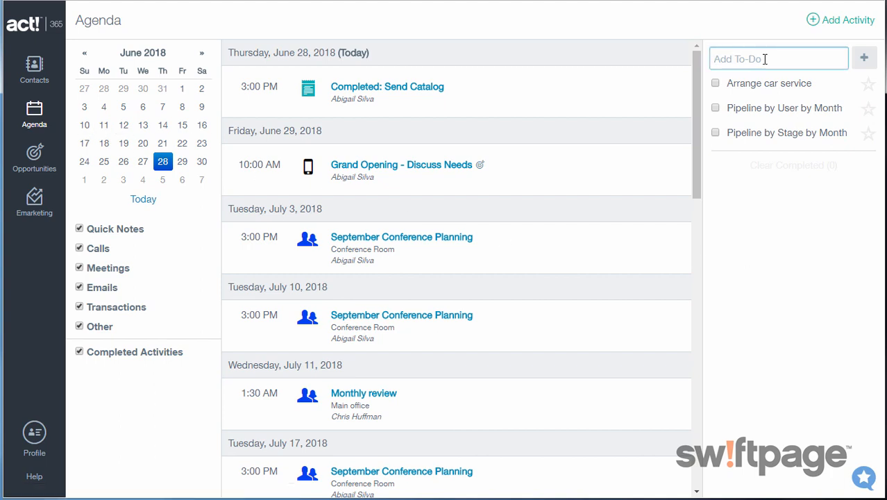
pyautogui.write('Prepare Status Me')
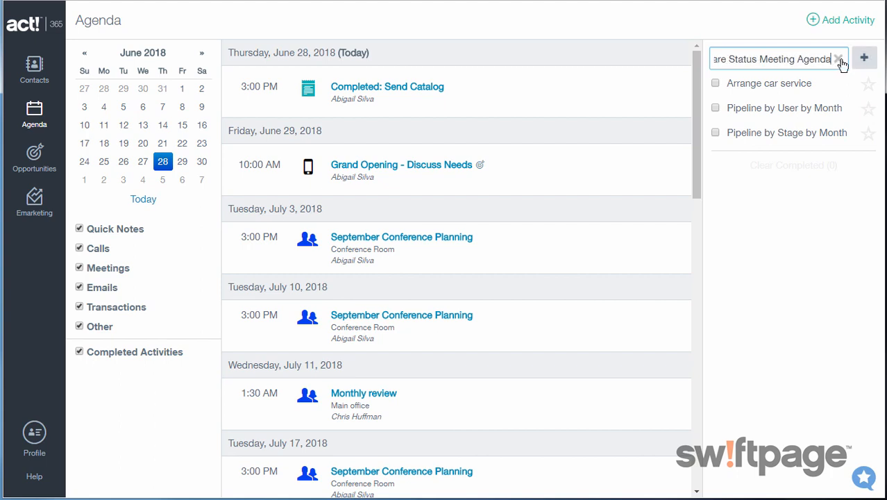
pyautogui.click(864, 58)
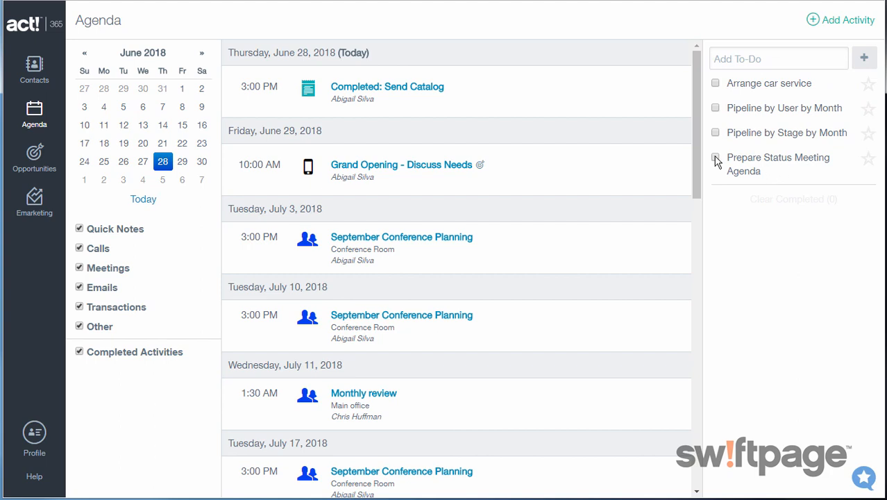
pyautogui.click(715, 157)
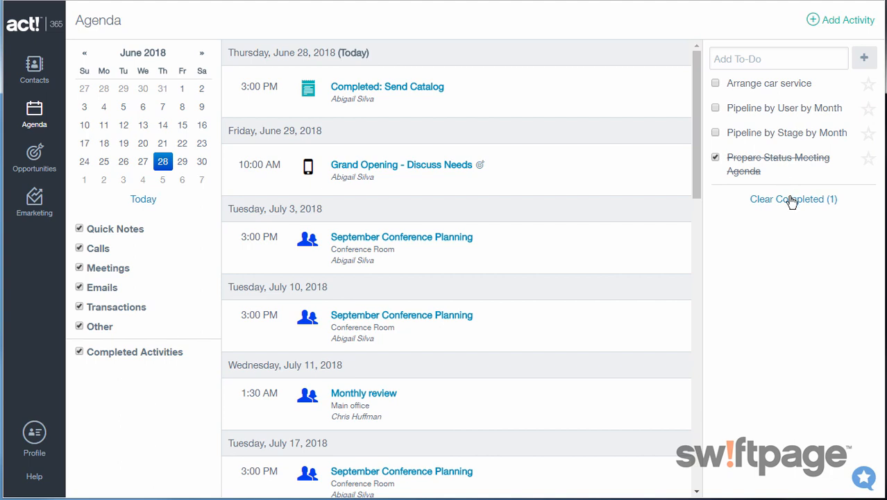
pyautogui.moveTo(793, 205)
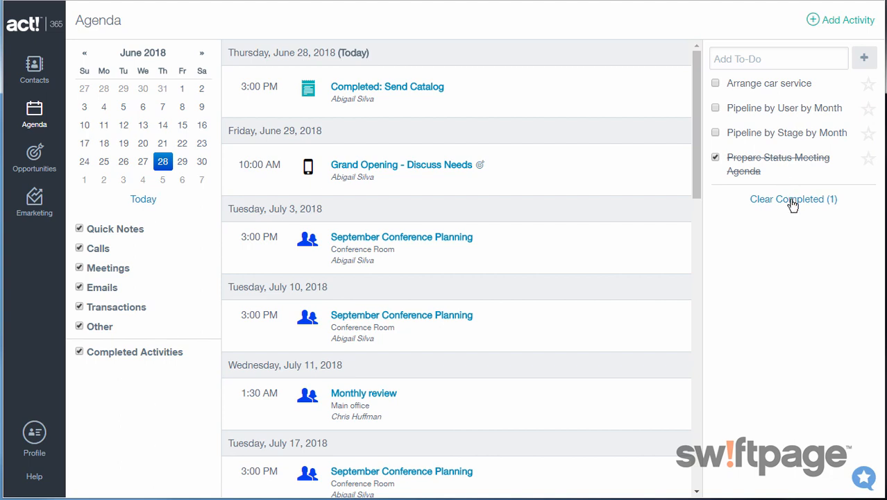
pyautogui.click(794, 199)
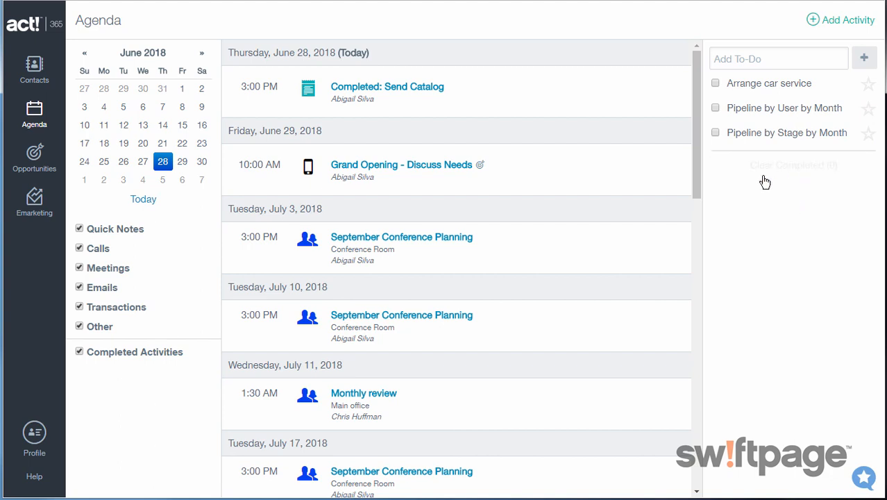
# Open the Help menu listing Success Center, Community, Getting Started and Terms of Service
pyautogui.click(34, 476)
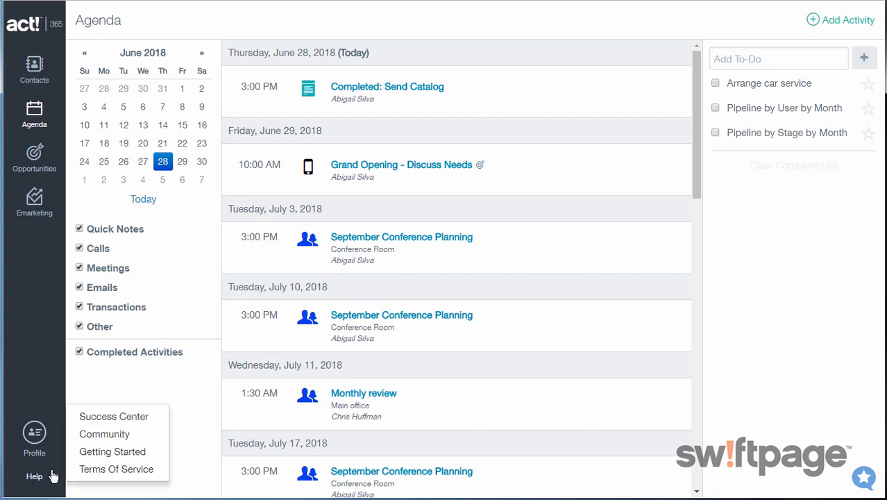
pyautogui.moveTo(114, 416)
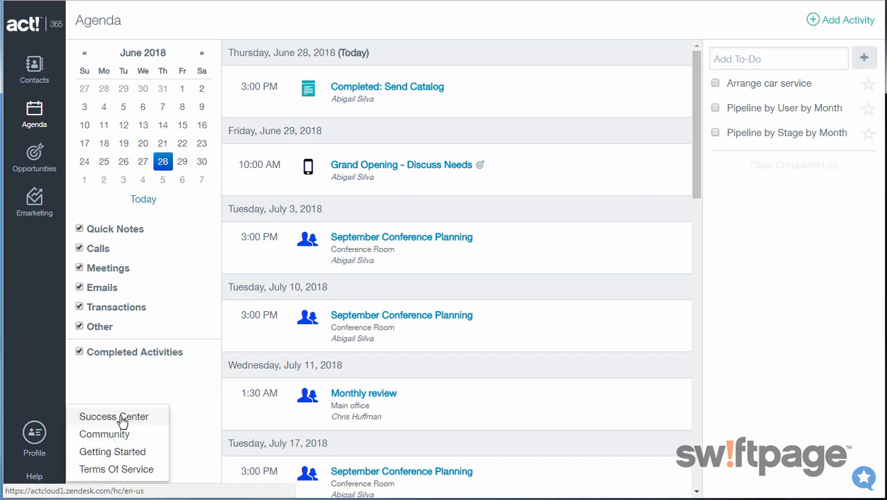